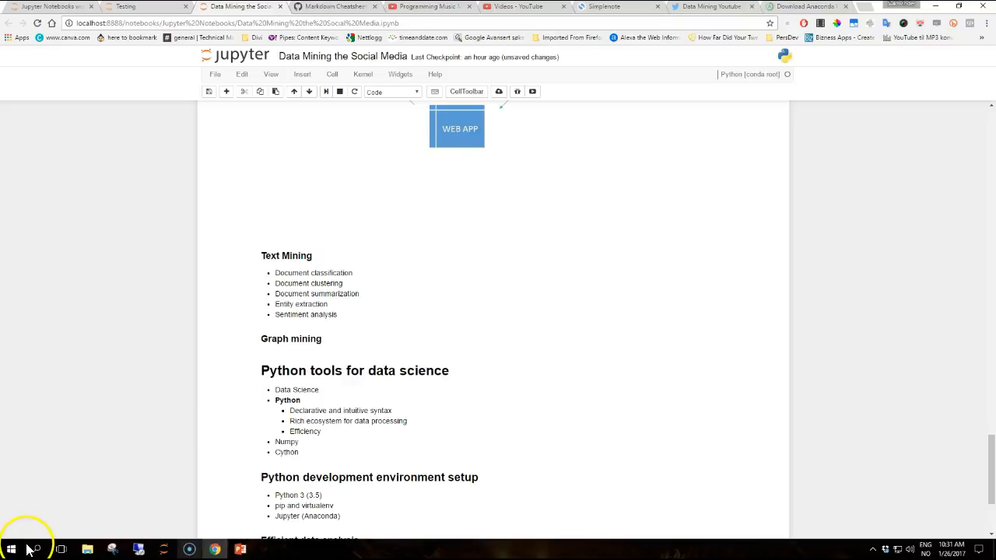
{"action": "mouse_move", "coordinate": [695, 281]}
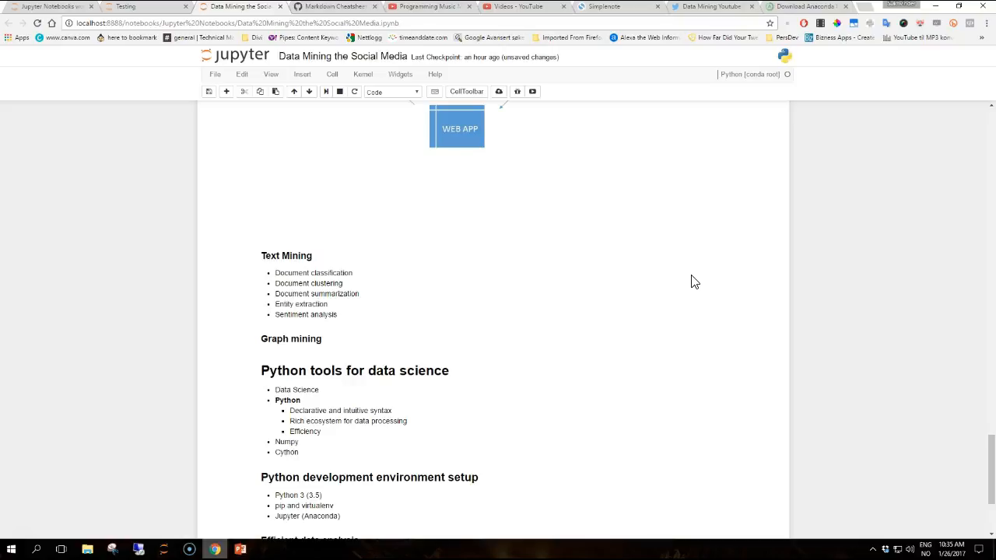
Switch from the Jupyter data mining notes to the Anaconda download page tab
{"action": "left_click", "coordinate": [694, 302]}
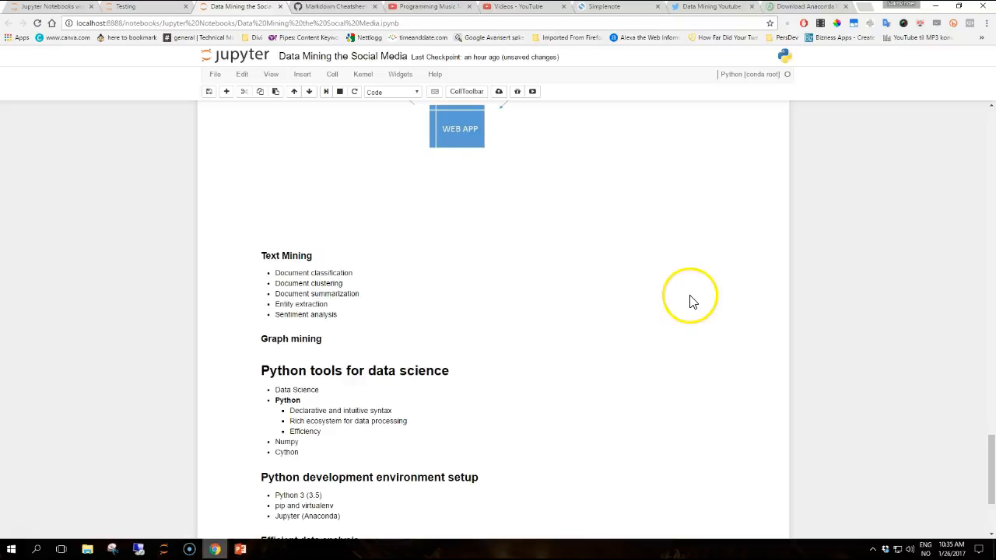
{"action": "mouse_move", "coordinate": [696, 290]}
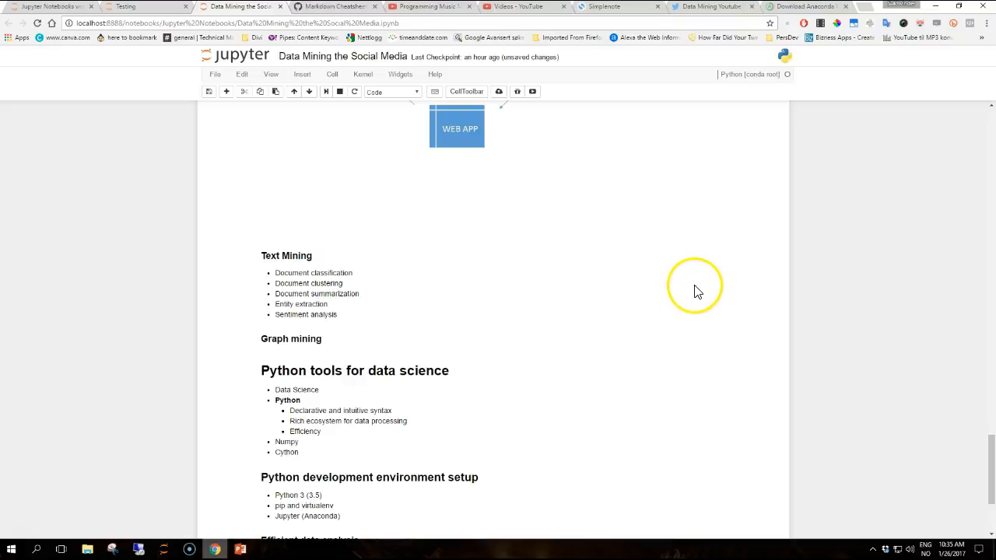
{"action": "mouse_move", "coordinate": [694, 296]}
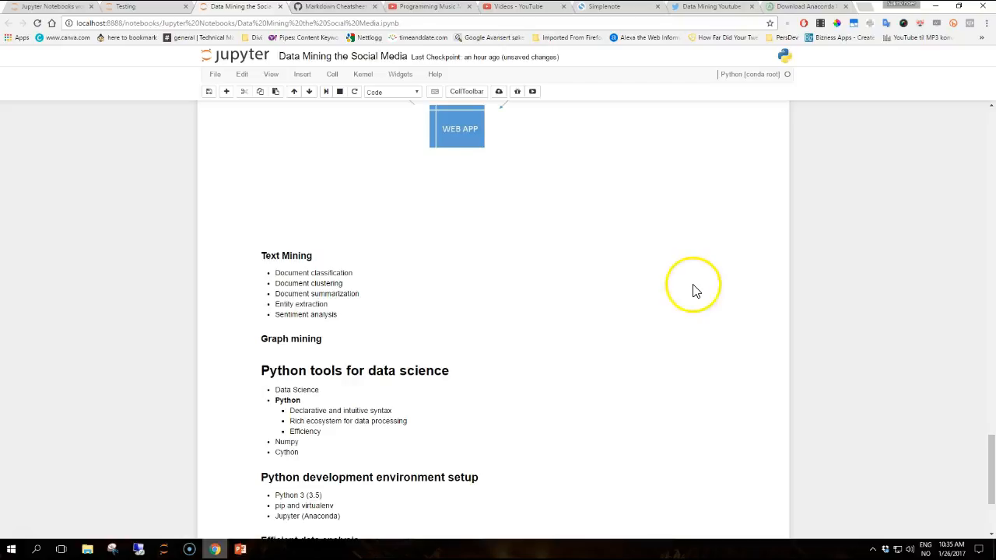
{"action": "mouse_move", "coordinate": [737, 62]}
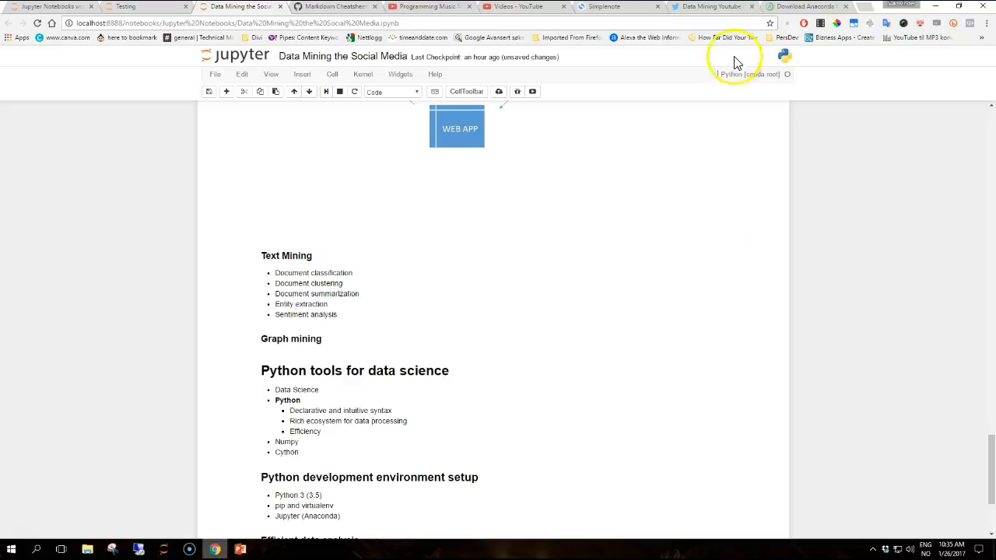
{"action": "left_click", "coordinate": [806, 6]}
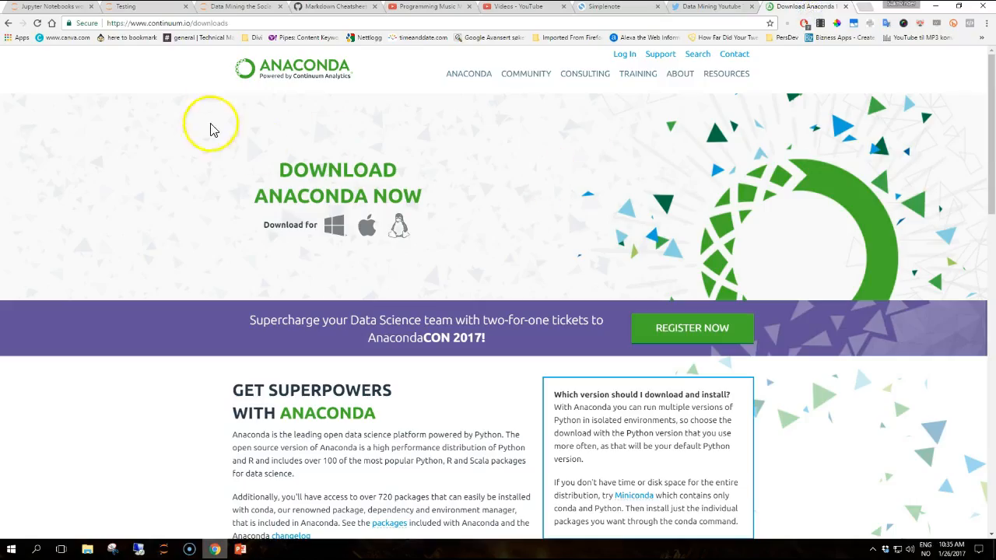
{"action": "mouse_move", "coordinate": [148, 48]}
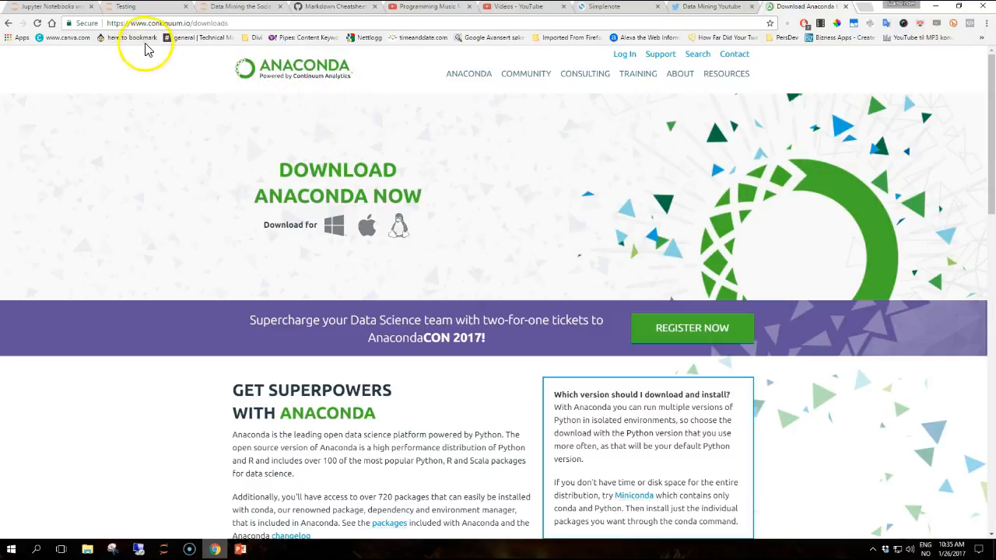
{"action": "mouse_move", "coordinate": [327, 83]}
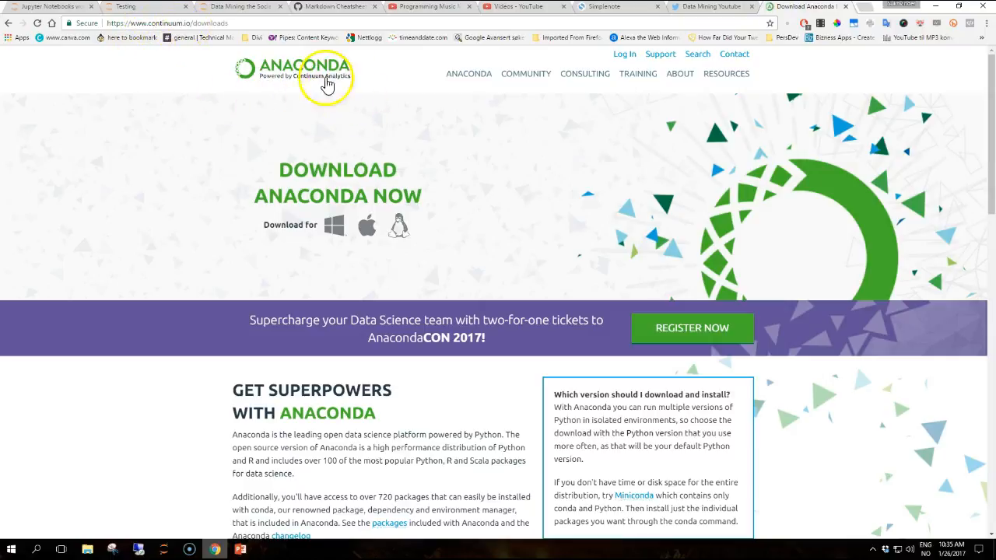
{"action": "mouse_move", "coordinate": [399, 228]}
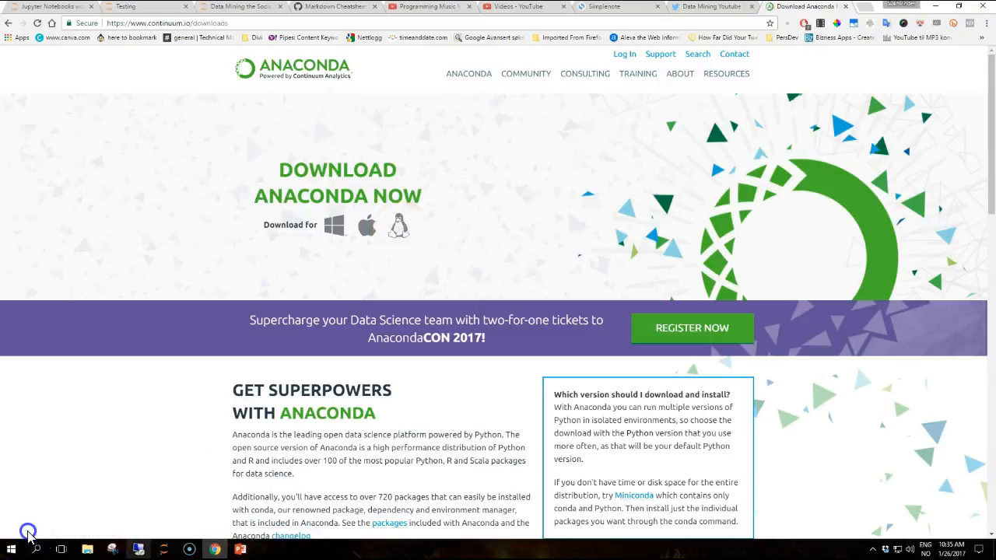
{"action": "mouse_move", "coordinate": [575, 229]}
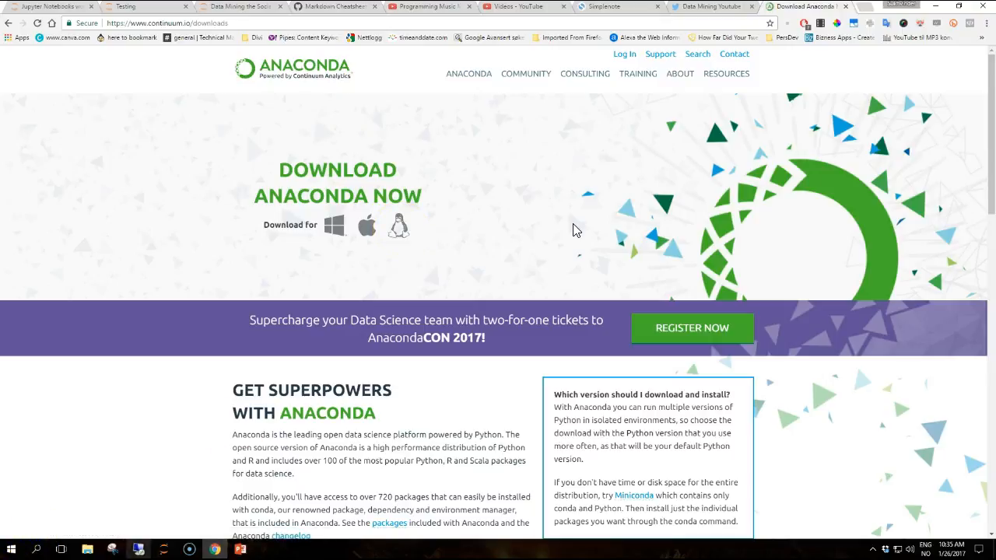